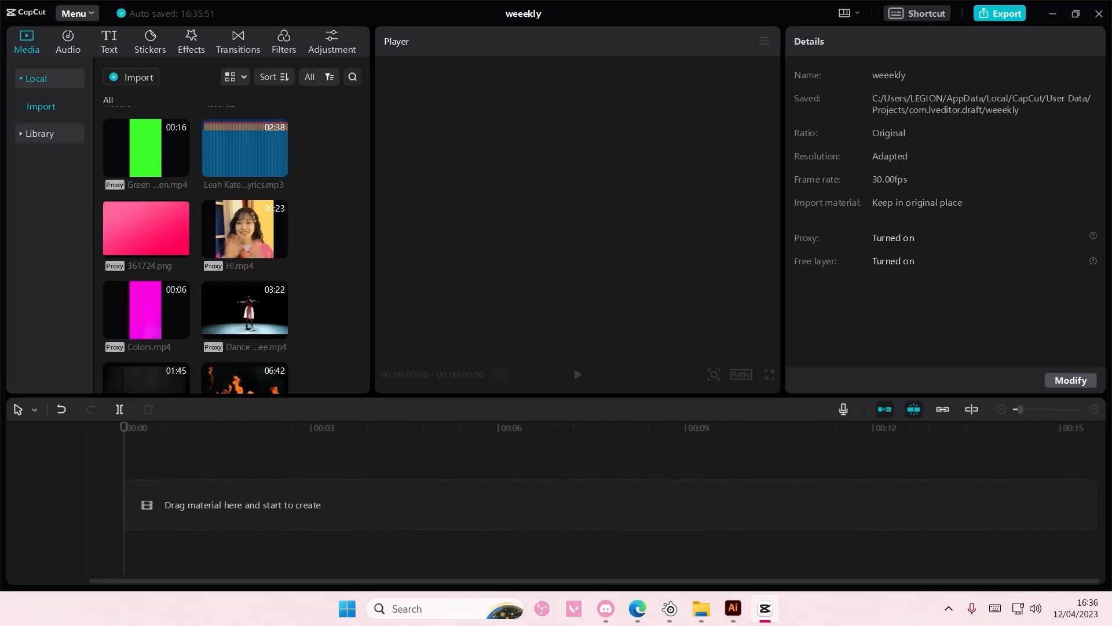
Add a Default text clip from the Text templates to the empty timeline.
{"action": "scroll", "scroll_direction": "down", "scroll_amount": 3}
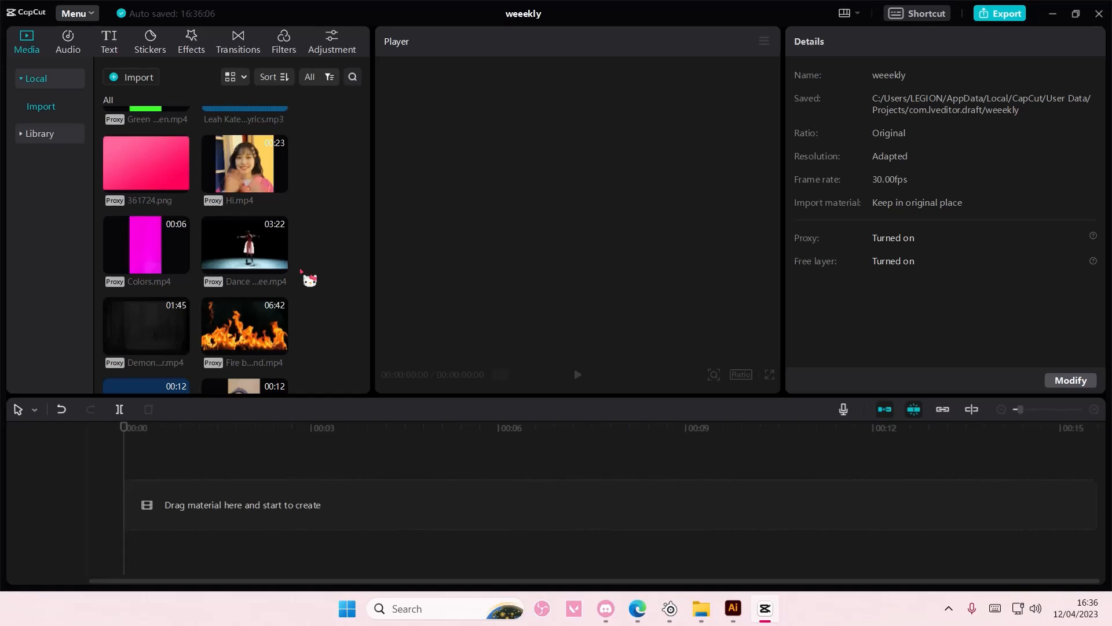
{"action": "left_click", "coordinate": [109, 42]}
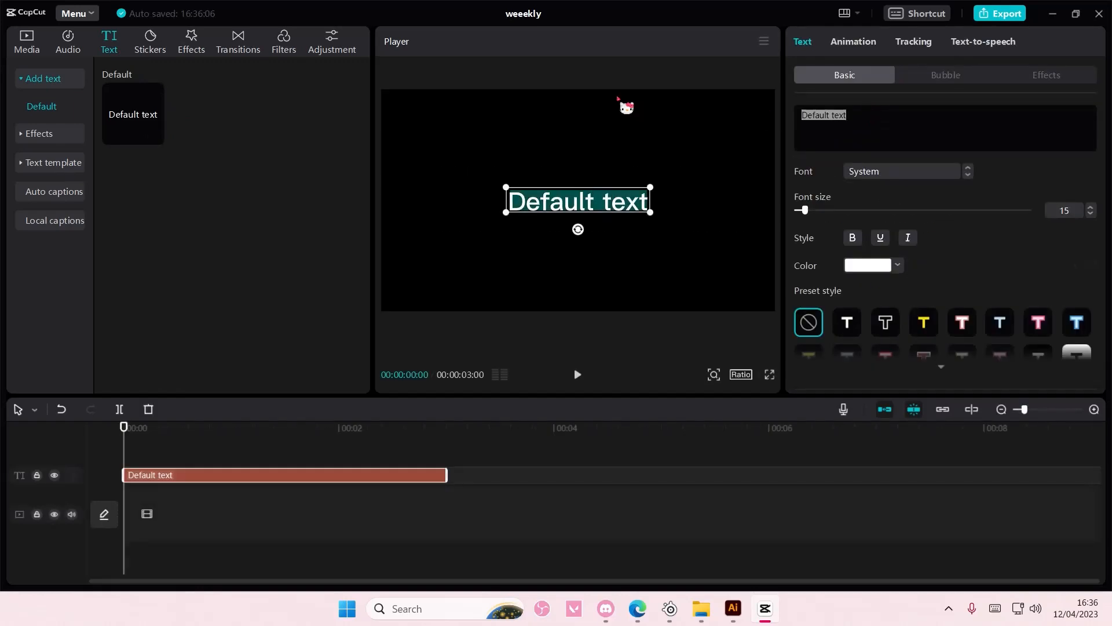
Set the text to 'lights will / guide you home' in DrukWide-Medium and colour it yellow.
{"action": "type", "text": "lights will"}
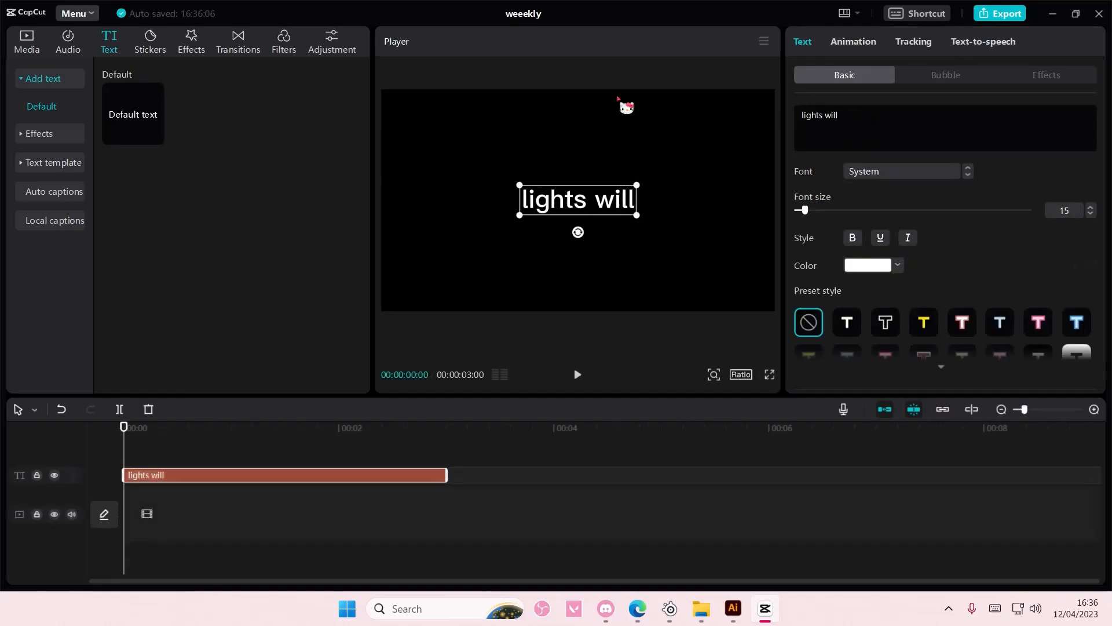
{"action": "type", "text": "guide you home"}
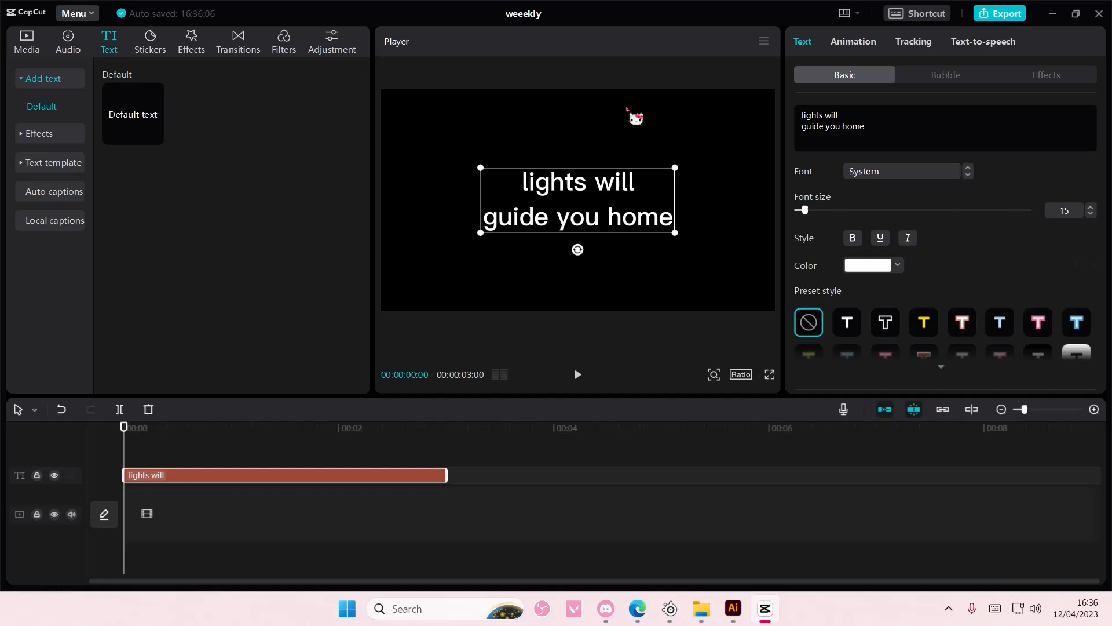
{"action": "left_click", "coordinate": [902, 172]}
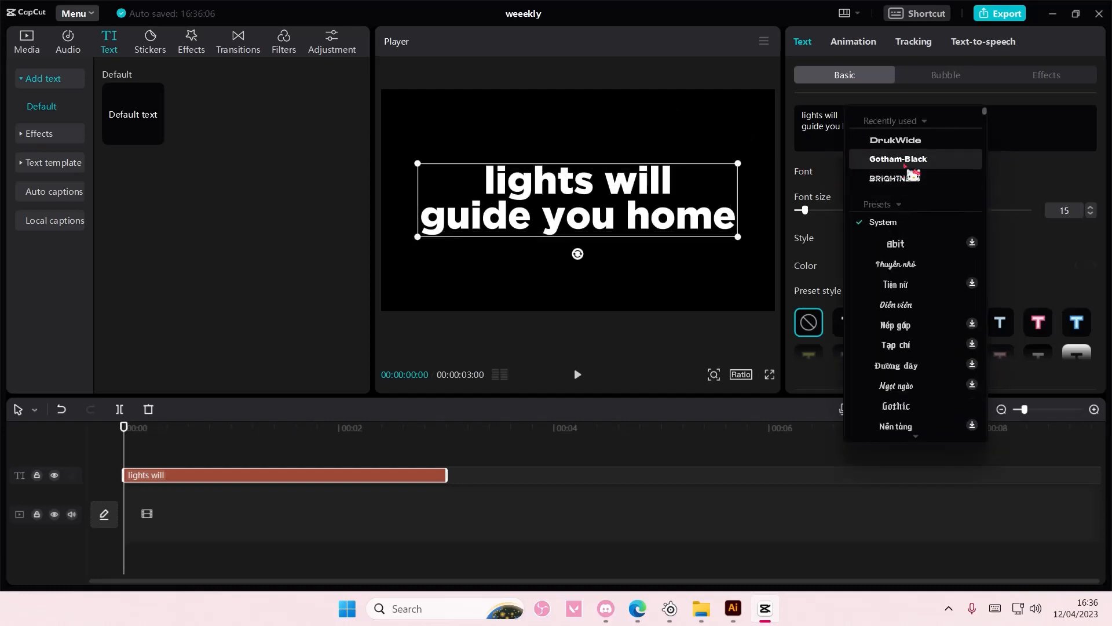
{"action": "left_click", "coordinate": [894, 140]}
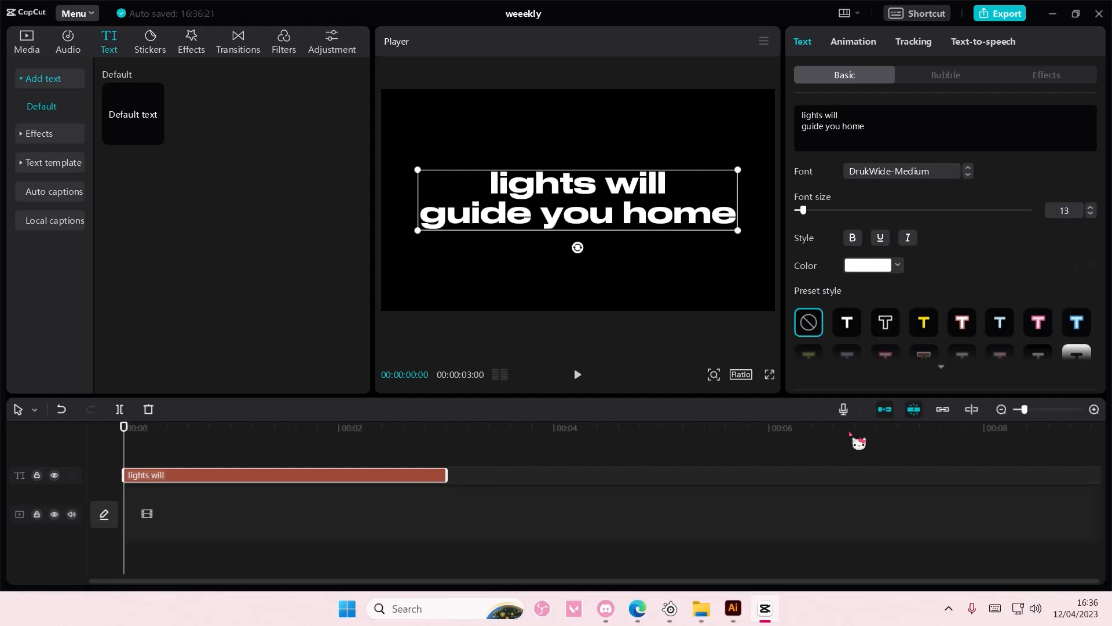
{"action": "left_click", "coordinate": [897, 265]}
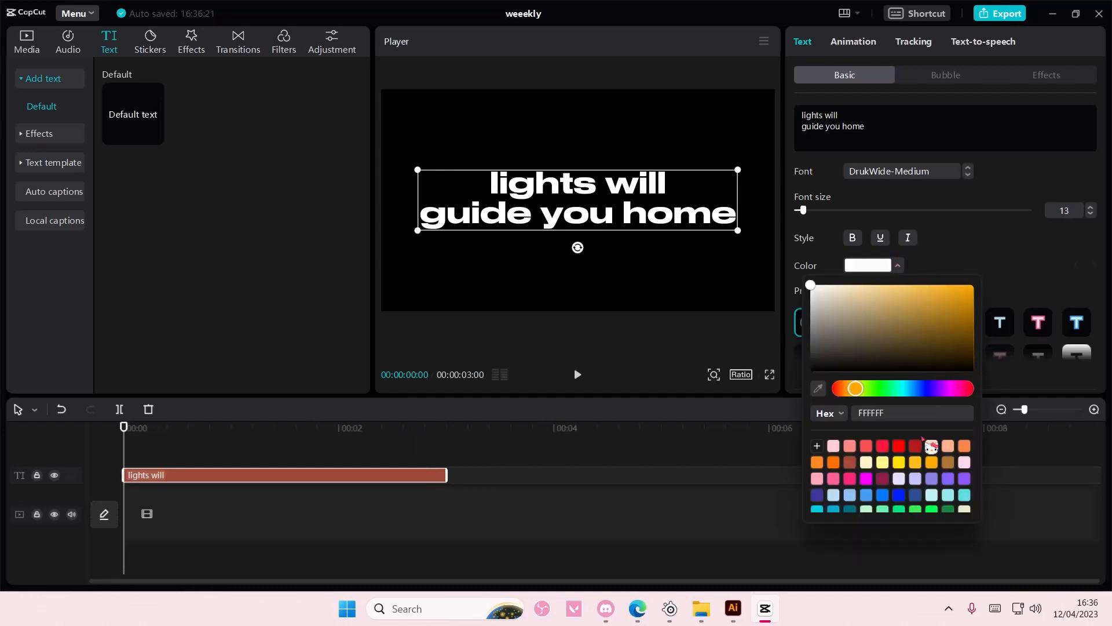
{"action": "left_click", "coordinate": [898, 461]}
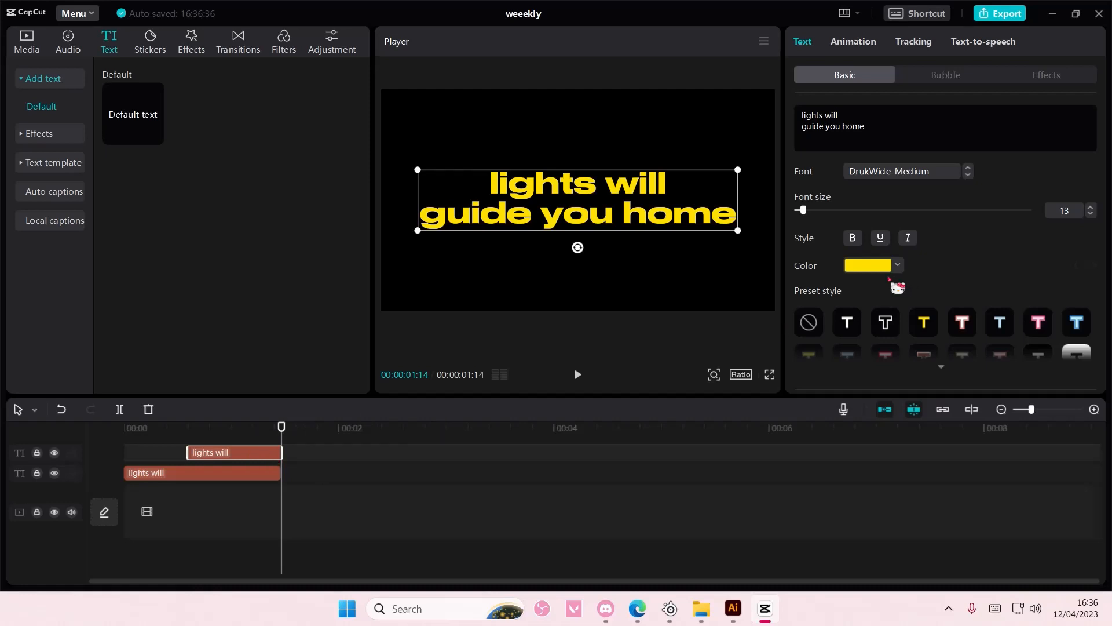
Select the lower yellow lyric clip so its properties show opacity at 100%.
{"action": "left_click", "coordinate": [897, 264]}
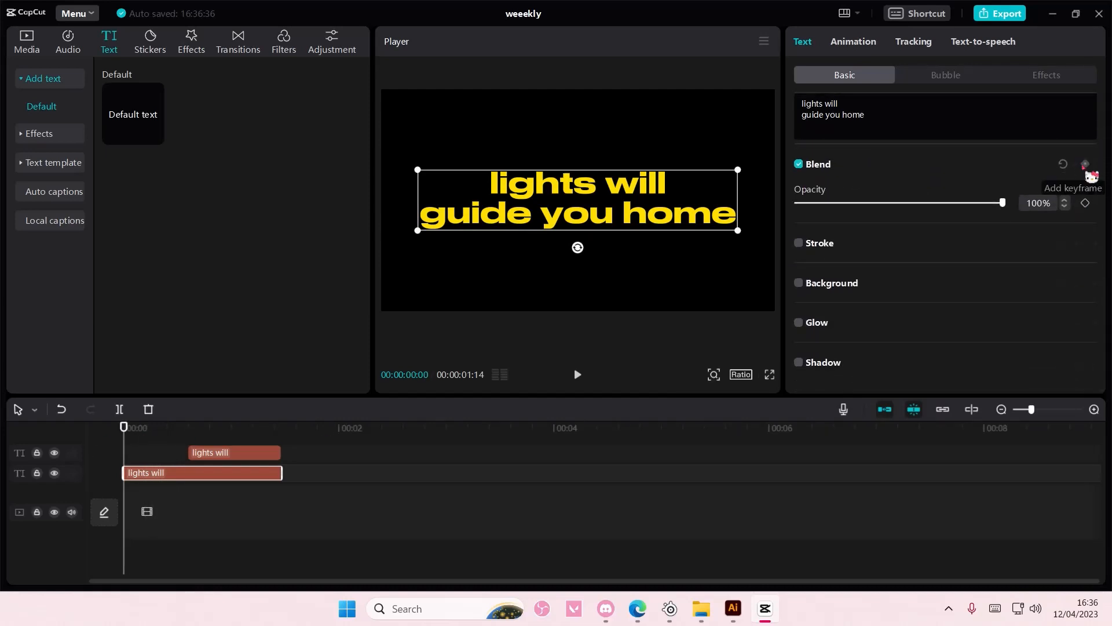
Keyframe opacity from 100% at the start to 0% about twelve frames in, then back to 100%.
{"action": "left_click", "coordinate": [1086, 164]}
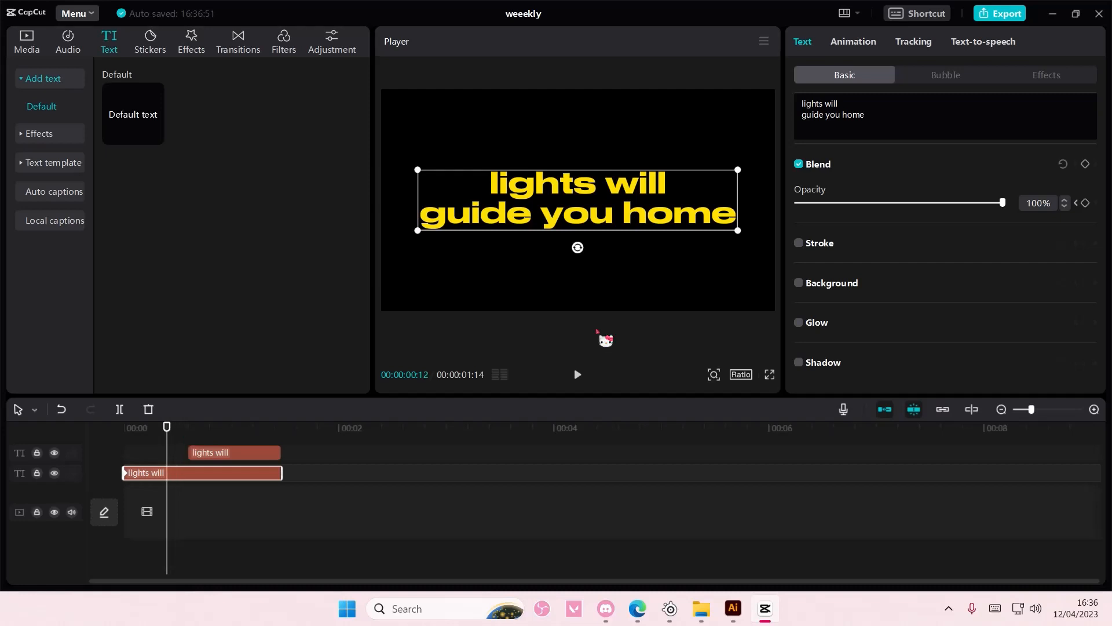
{"action": "left_click_drag", "start_coordinate": [1001, 202], "coordinate": [796, 202]}
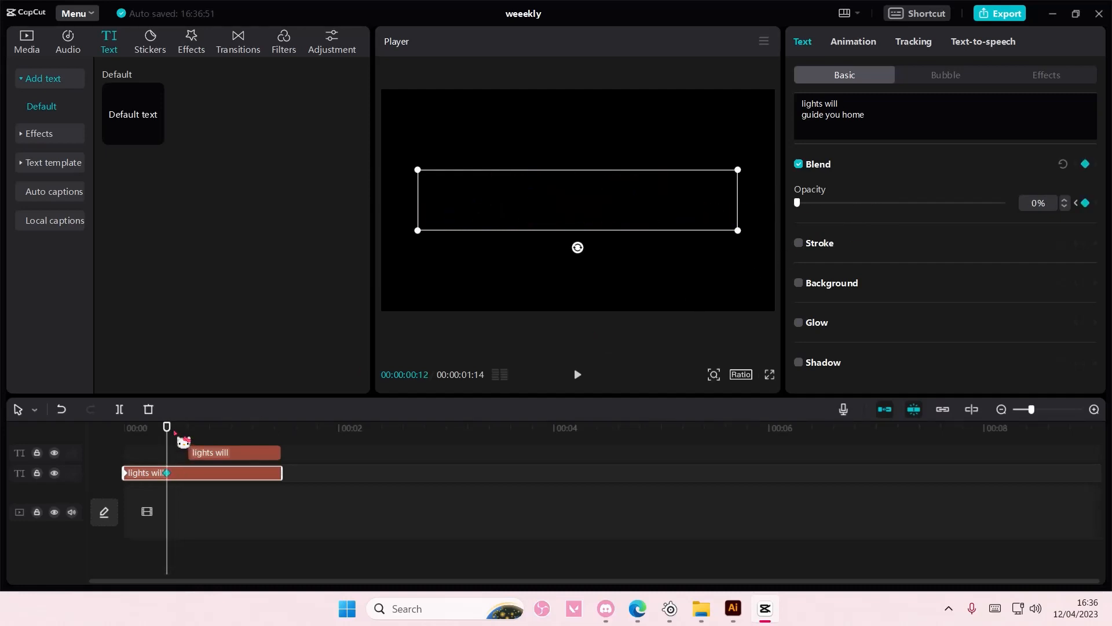
{"action": "left_click_drag", "start_coordinate": [796, 202], "coordinate": [1000, 202]}
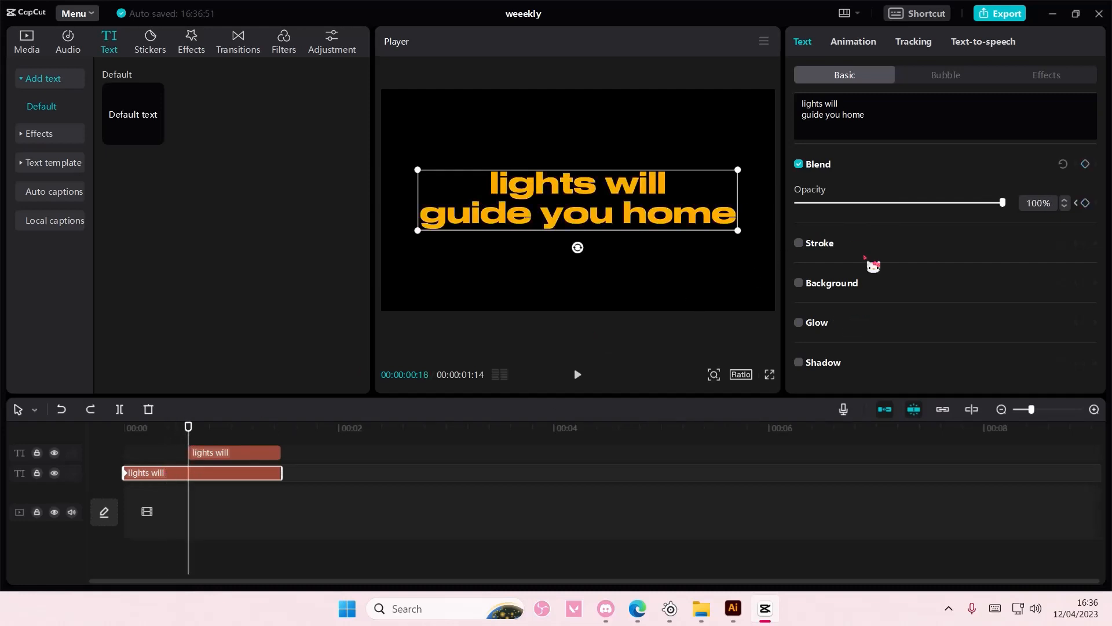
{"action": "left_click_drag", "start_coordinate": [1001, 202], "coordinate": [796, 202]}
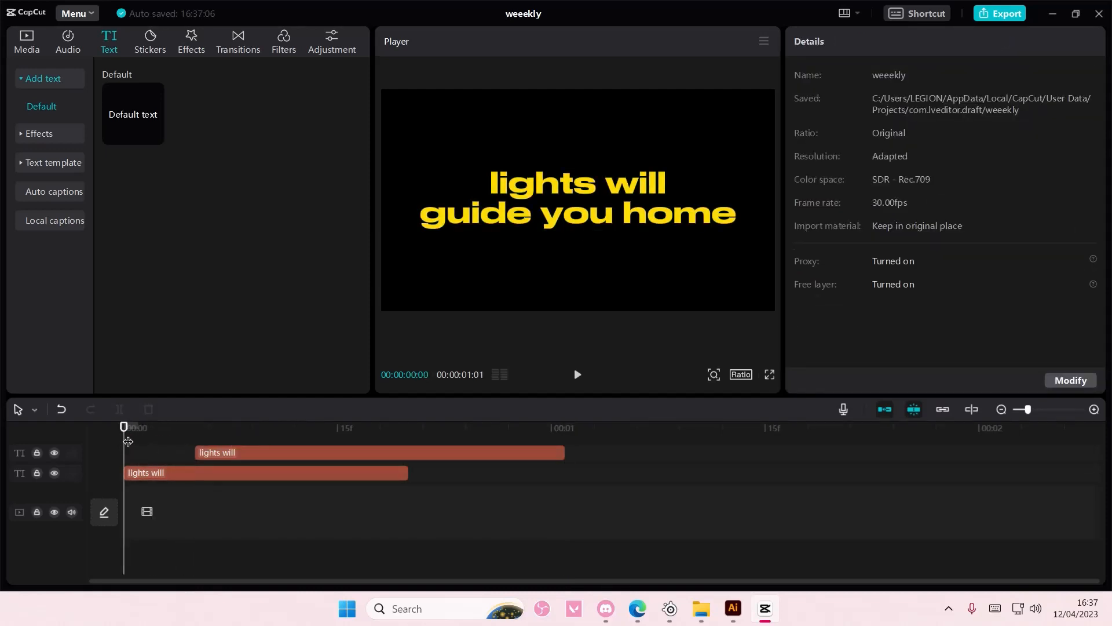
Keep a single lyric clip and drag its right edge out to about 2:04.
{"action": "left_click", "coordinate": [577, 375]}
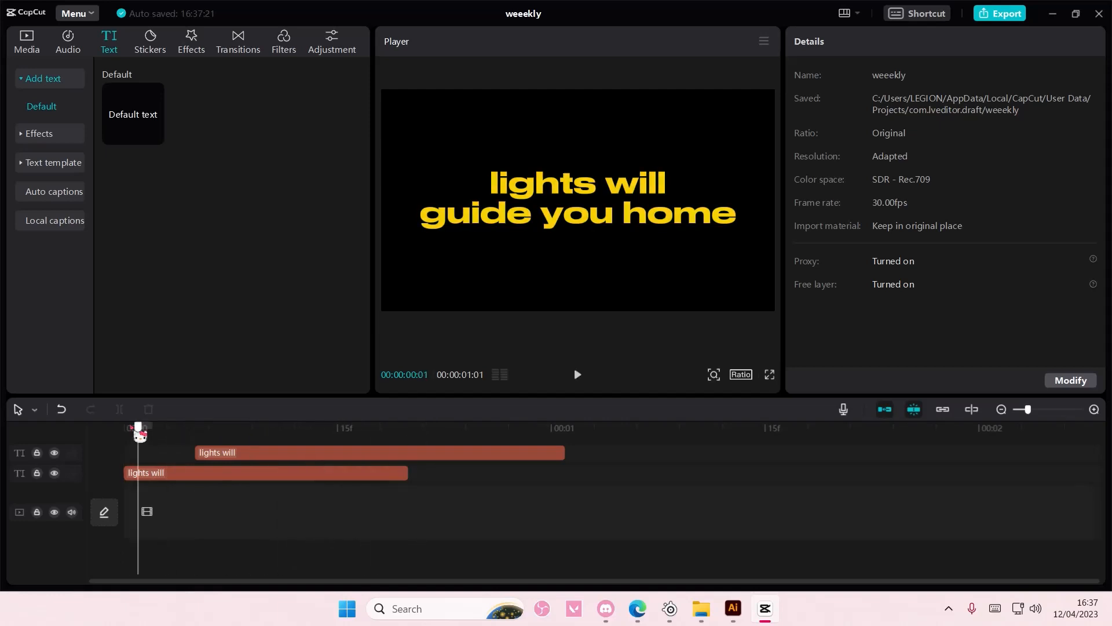
{"action": "left_click_drag", "start_coordinate": [138, 428], "coordinate": [351, 428]}
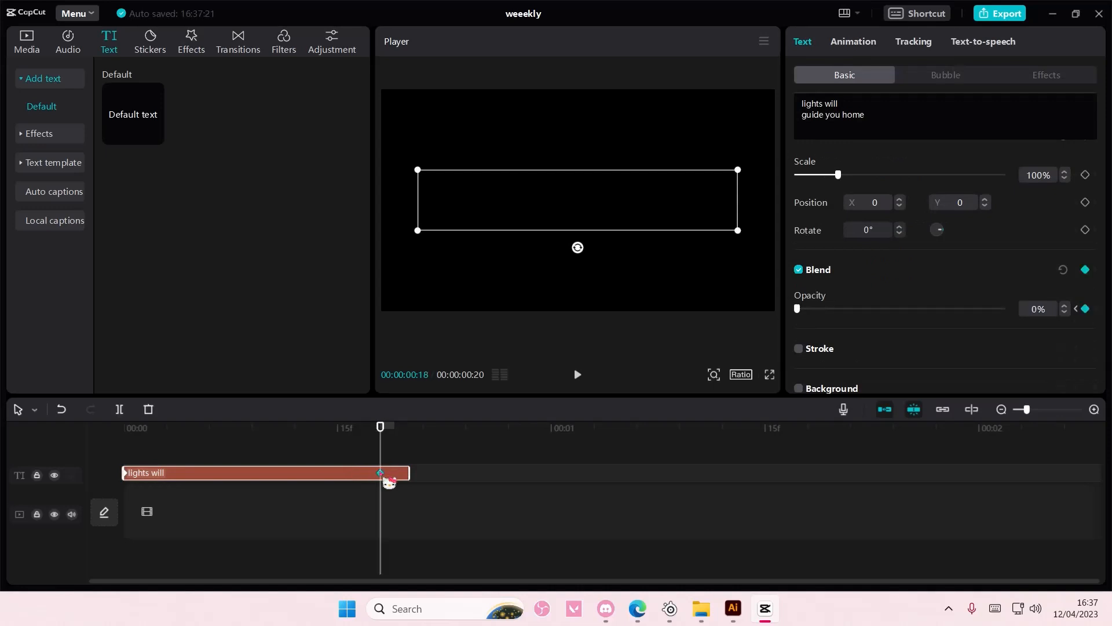
{"action": "left_click_drag", "start_coordinate": [798, 308], "coordinate": [1002, 309]}
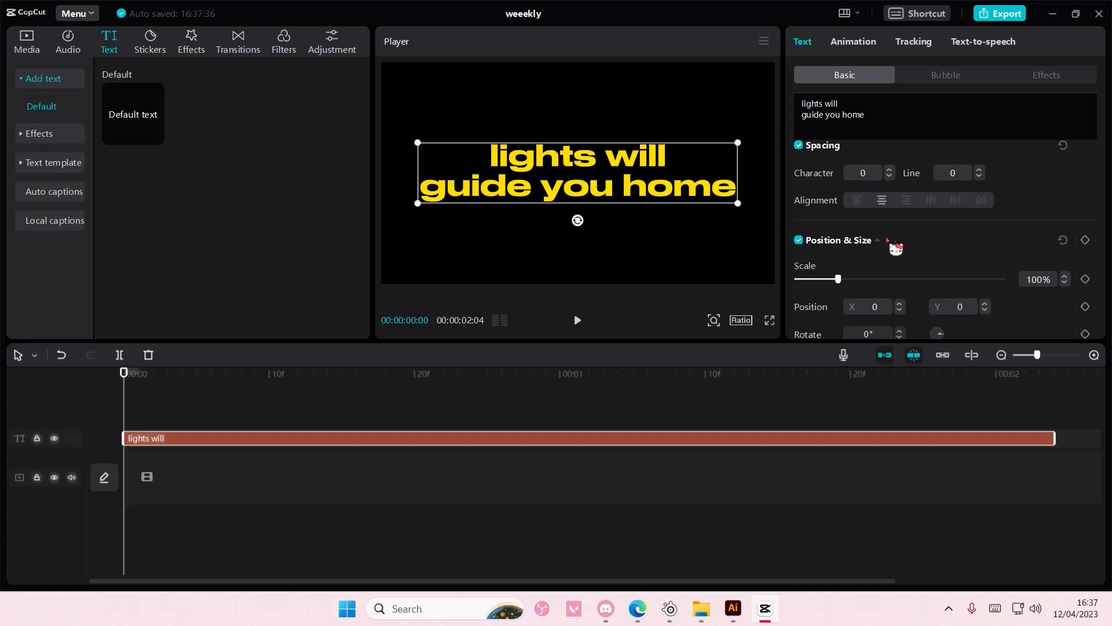
Set the lyric text colour back to white and bring up the Media library.
{"action": "left_click", "coordinate": [867, 266]}
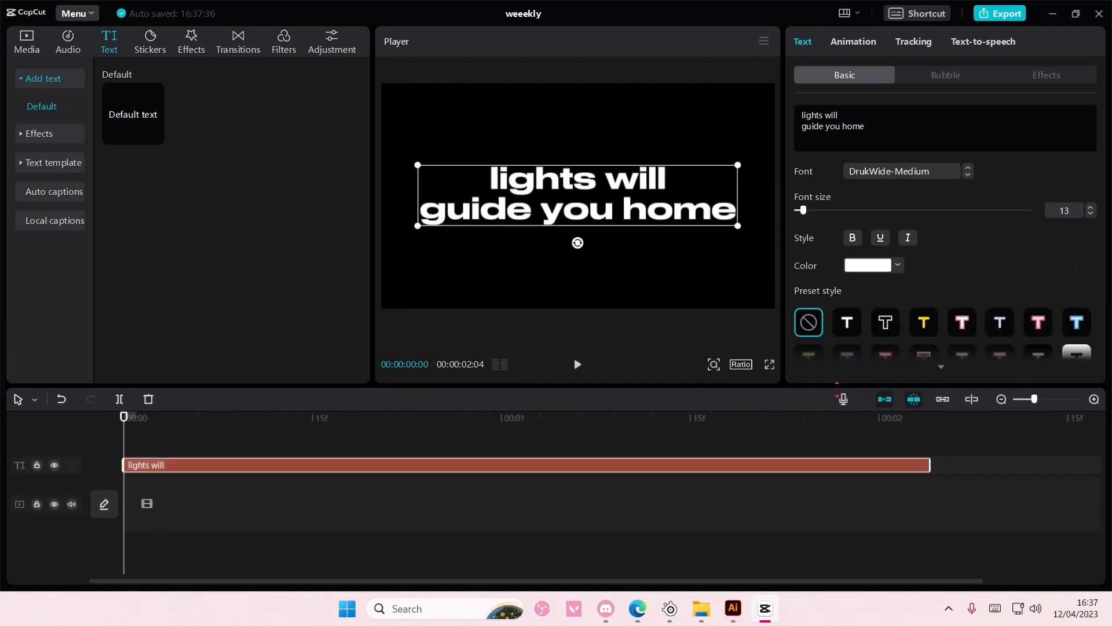
{"action": "left_click", "coordinate": [27, 36]}
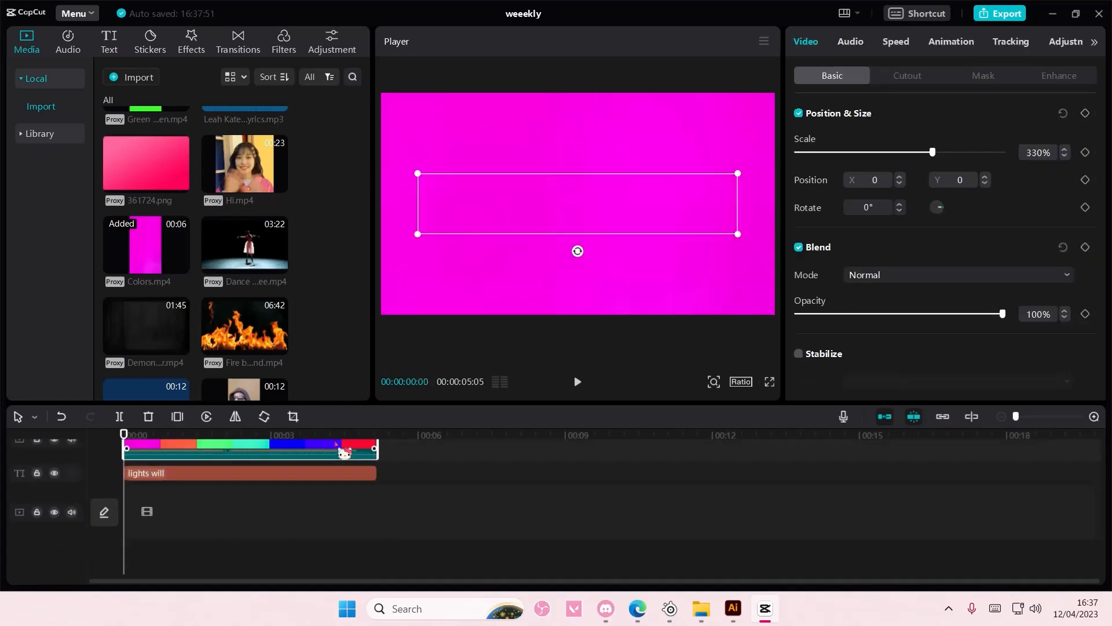
Set the Colors.mp4 layer's blend mode to Linear burn over the white lyric.
{"action": "left_click", "coordinate": [957, 274]}
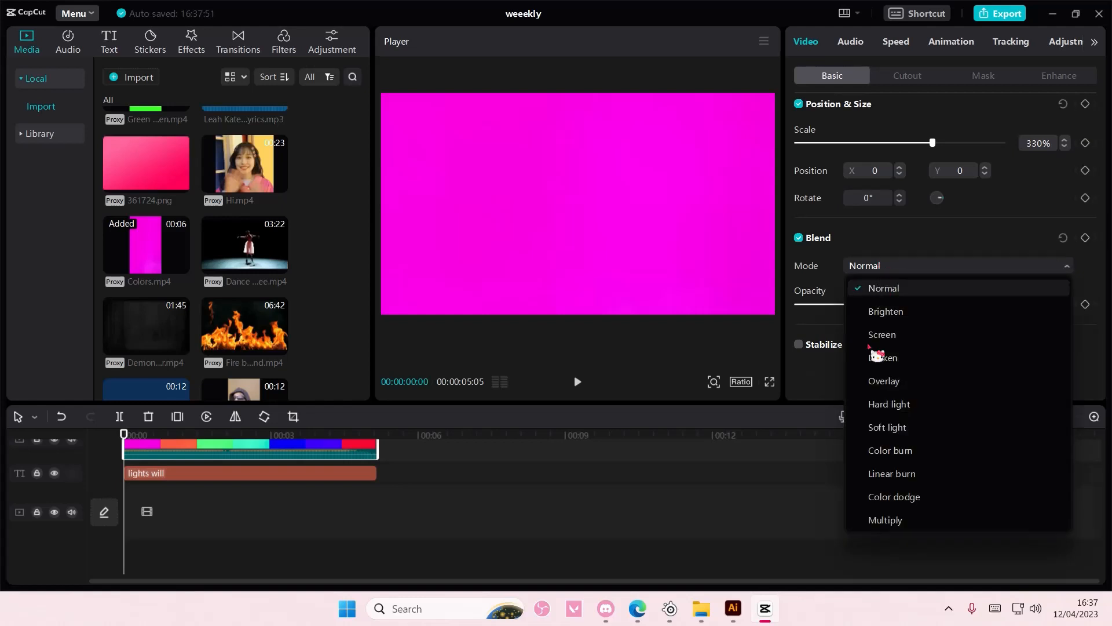
{"action": "left_click", "coordinate": [892, 473]}
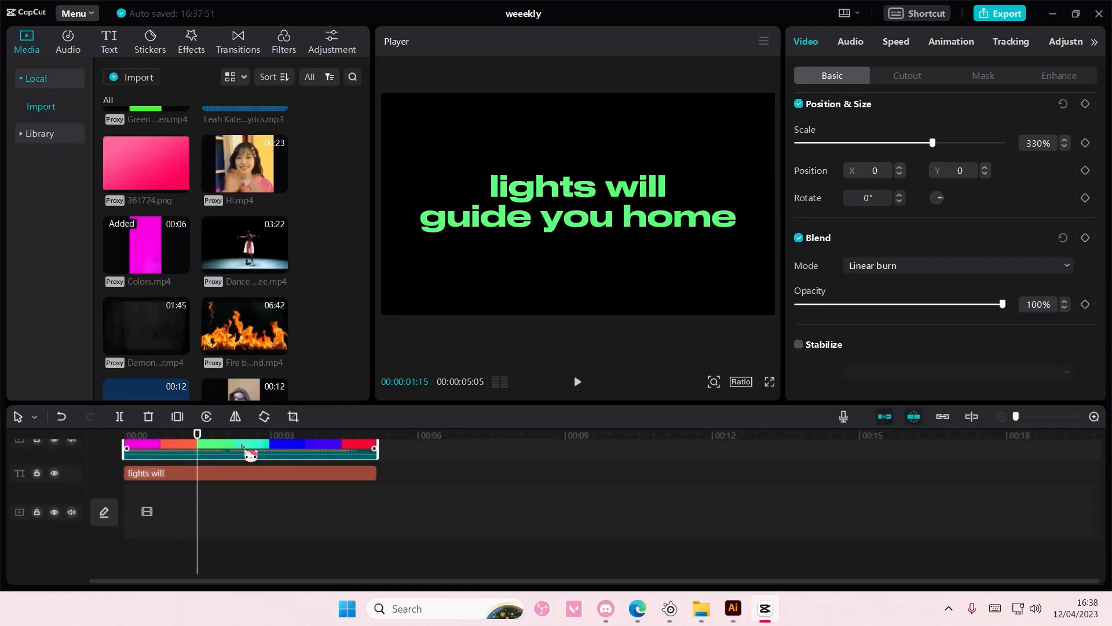
Create a compound clip from the Colors video and the lyric text clip.
{"action": "right_click", "coordinate": [248, 450]}
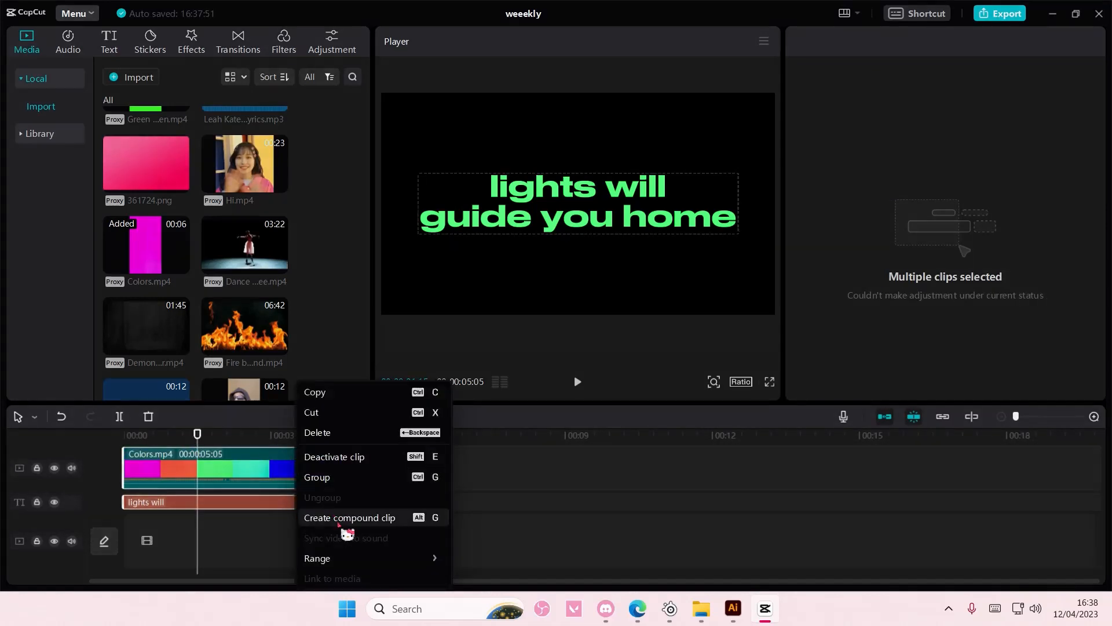
{"action": "left_click", "coordinate": [349, 517]}
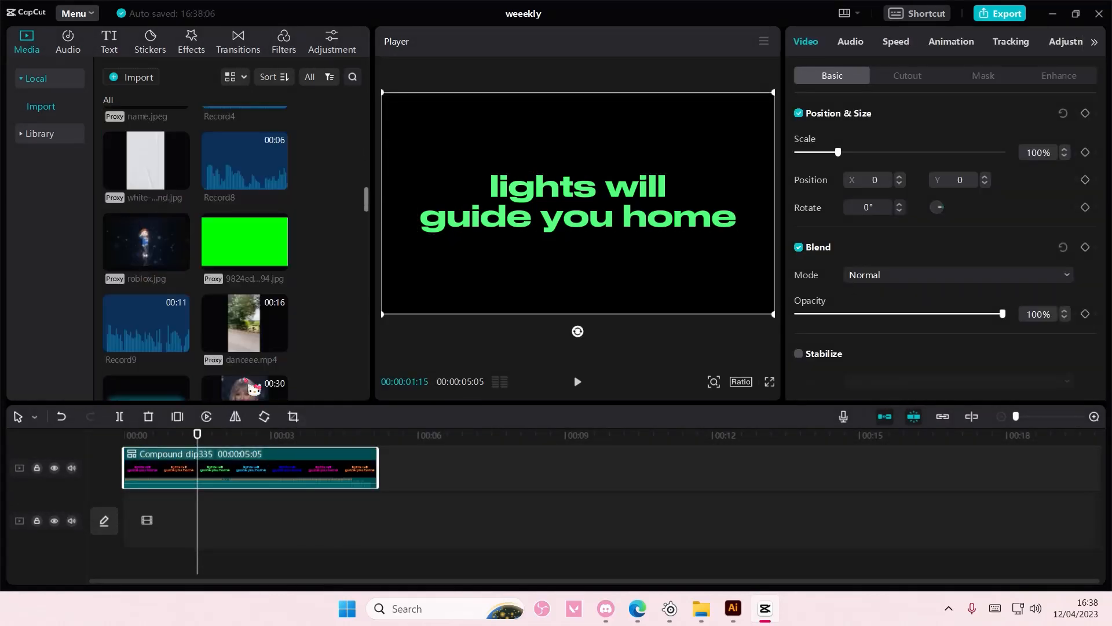
{"action": "scroll", "scroll_direction": "down", "scroll_amount": 3}
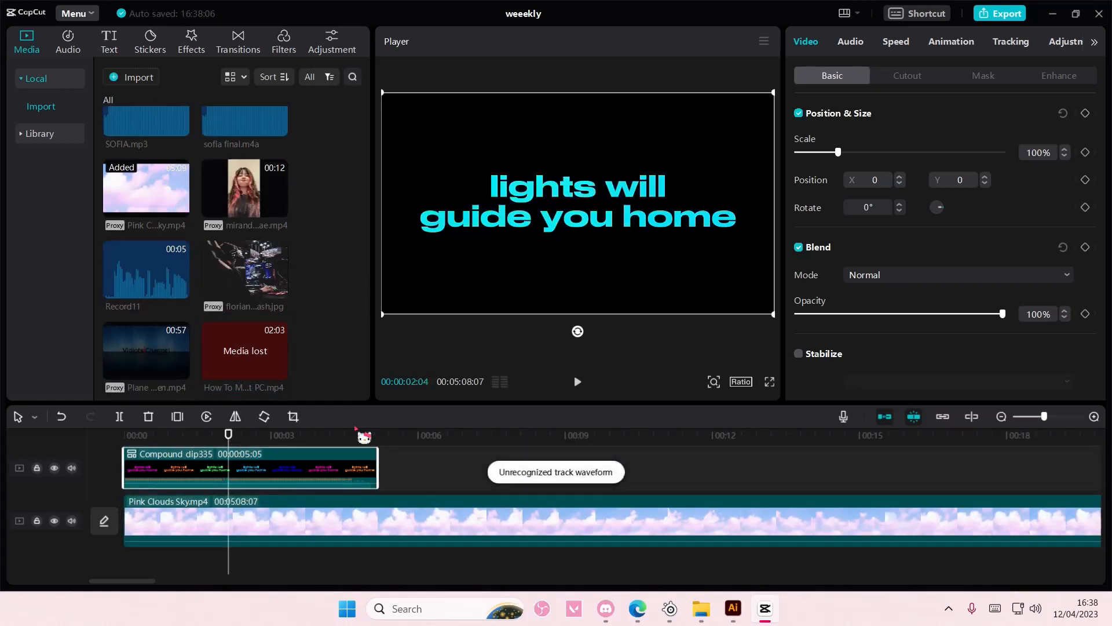
Try Darken, Screen, Brighten and Hard light on the compound clip, settling on Color burn.
{"action": "left_click", "coordinate": [957, 275]}
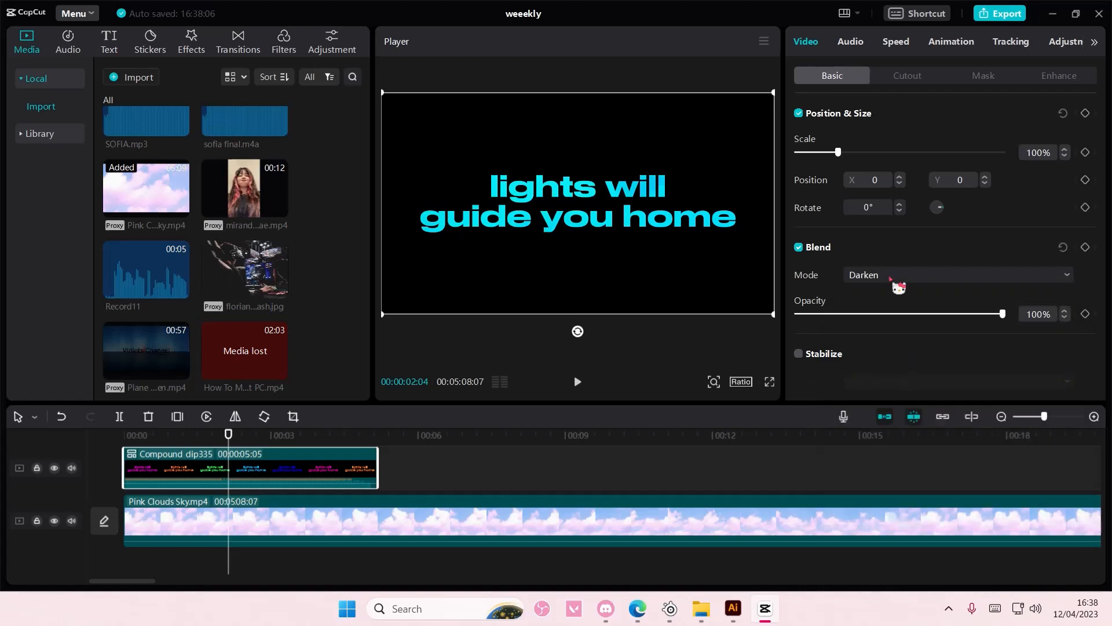
{"action": "left_click", "coordinate": [958, 274]}
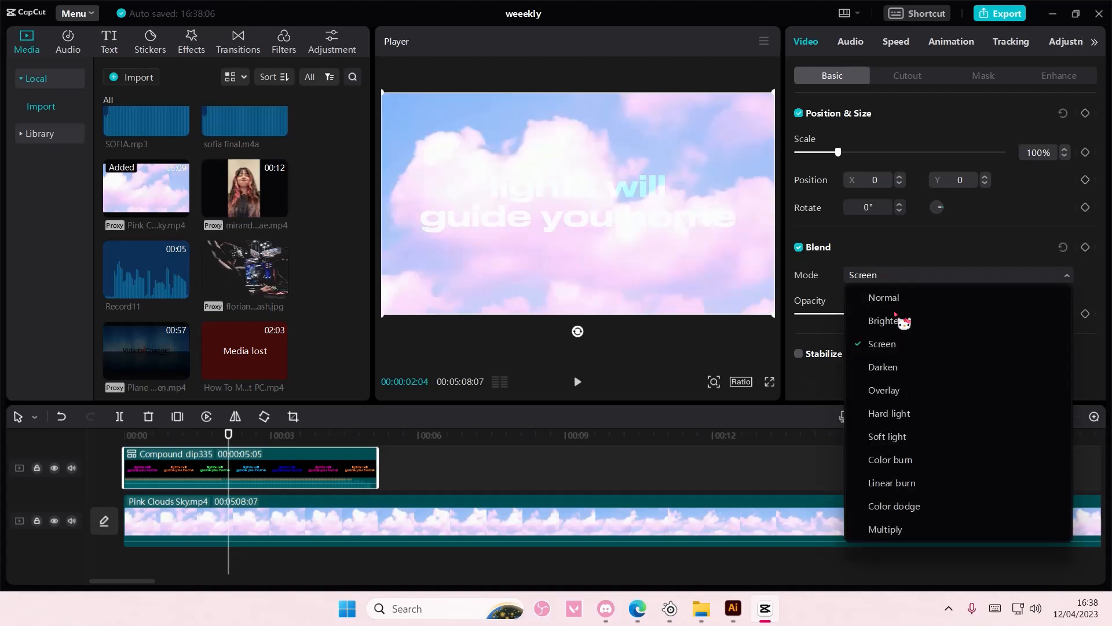
{"action": "left_click", "coordinate": [885, 320]}
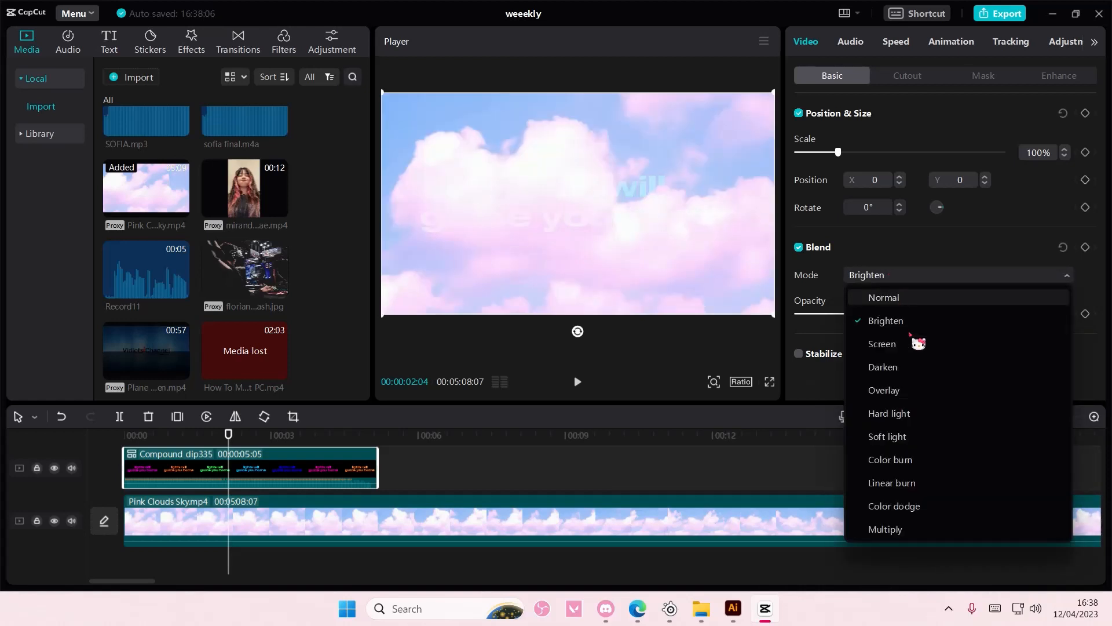
{"action": "left_click", "coordinate": [890, 412]}
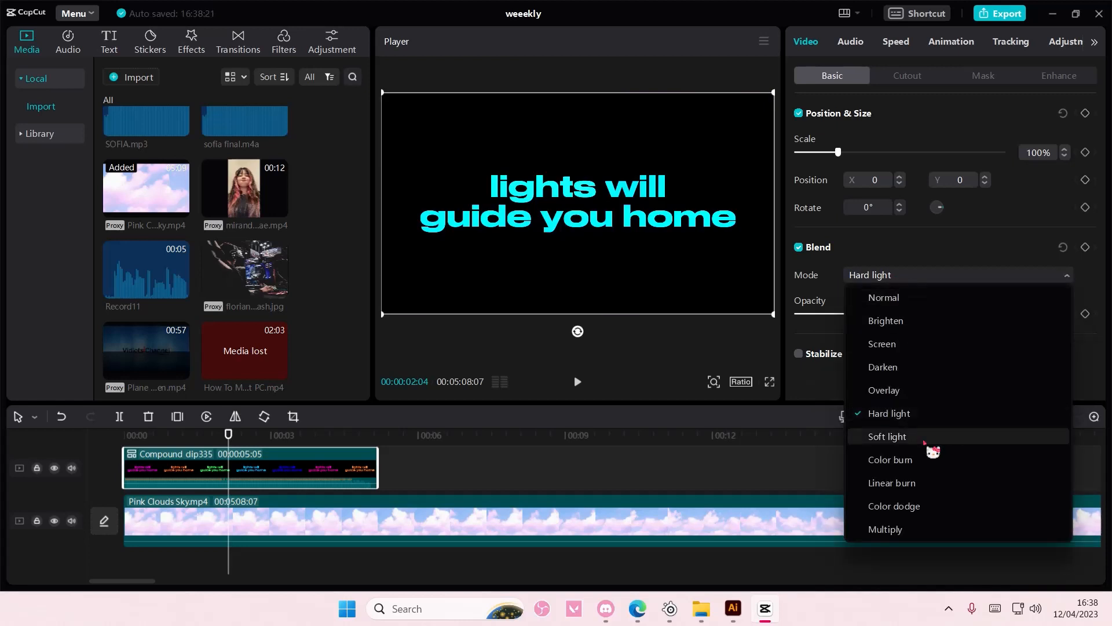
{"action": "left_click", "coordinate": [890, 459]}
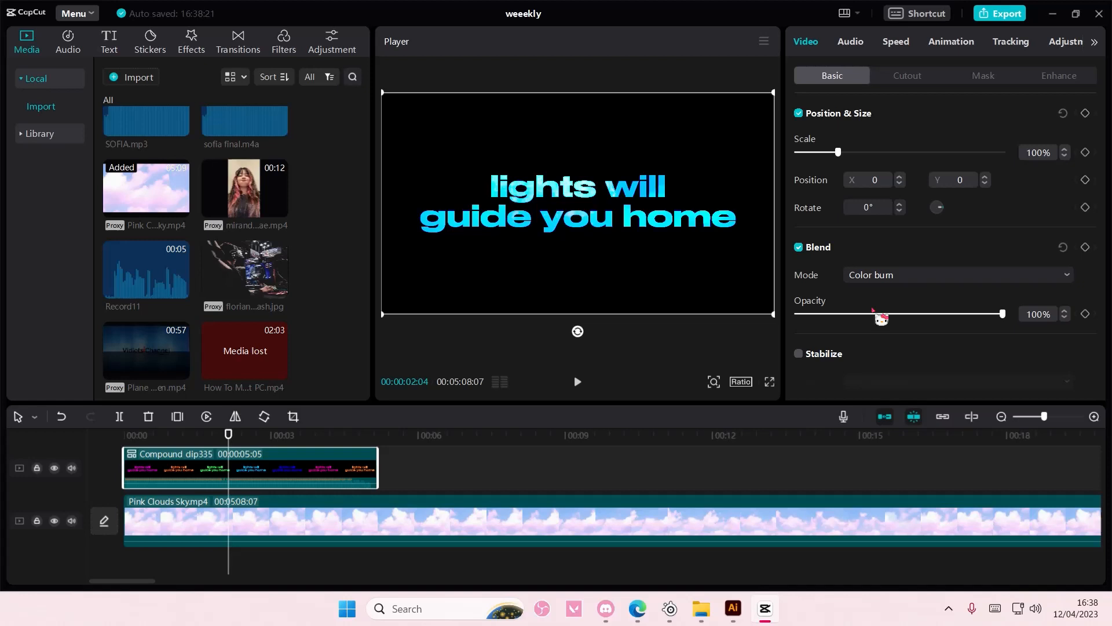
{"action": "left_click", "coordinate": [957, 275]}
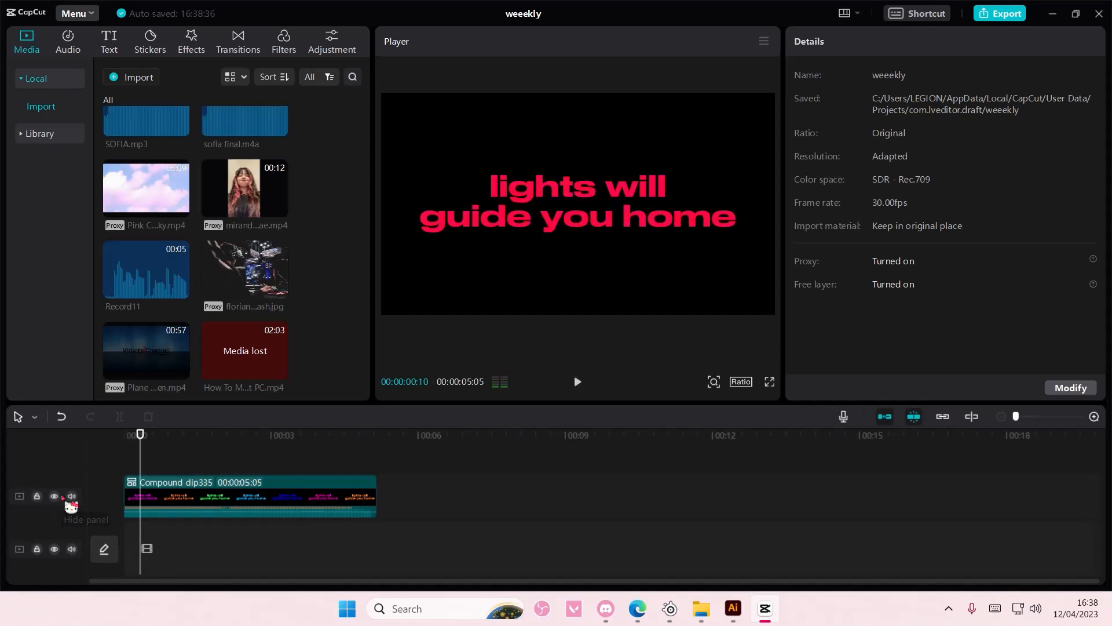
Mute the compound clip's track and play it back showing red, orange and green text.
{"action": "left_click", "coordinate": [72, 496]}
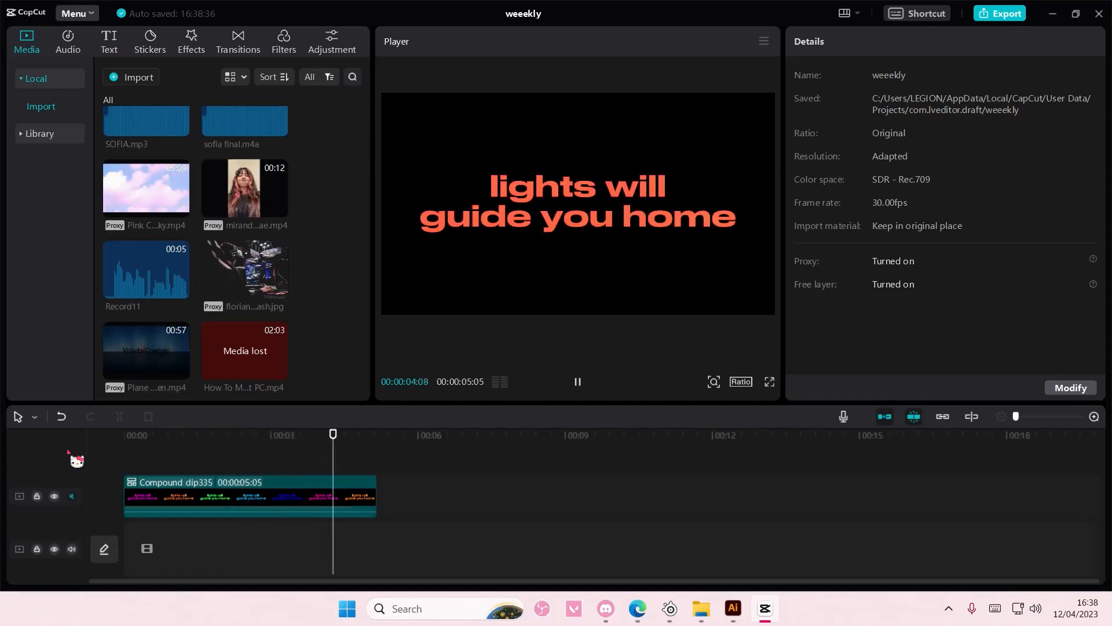
{"action": "left_click", "coordinate": [577, 382]}
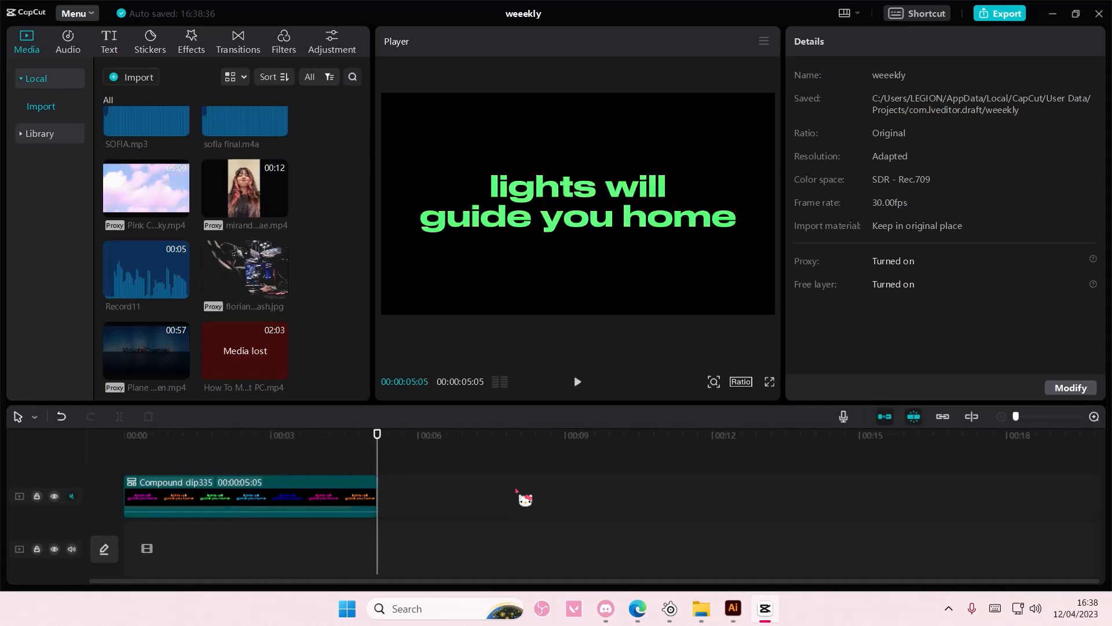